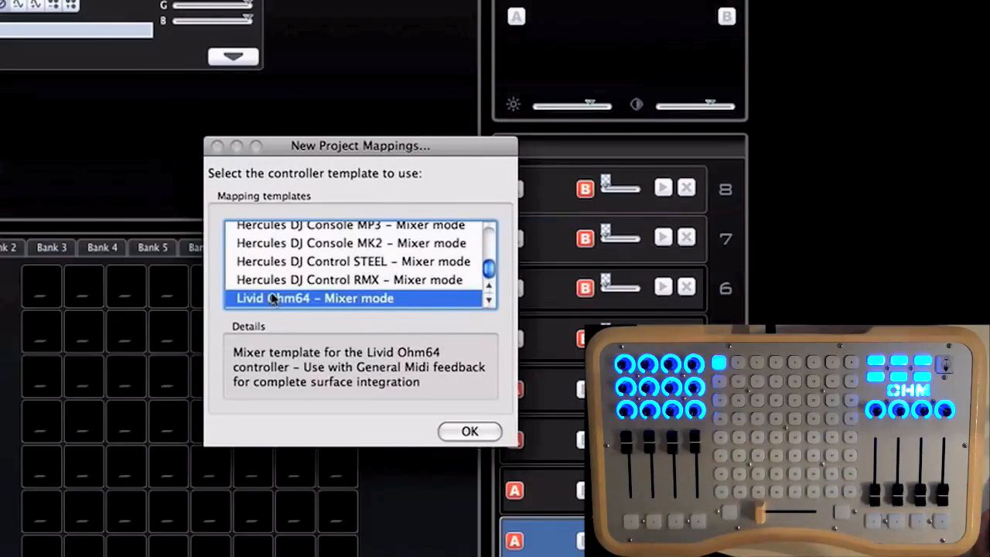
mouse_move(563, 325)
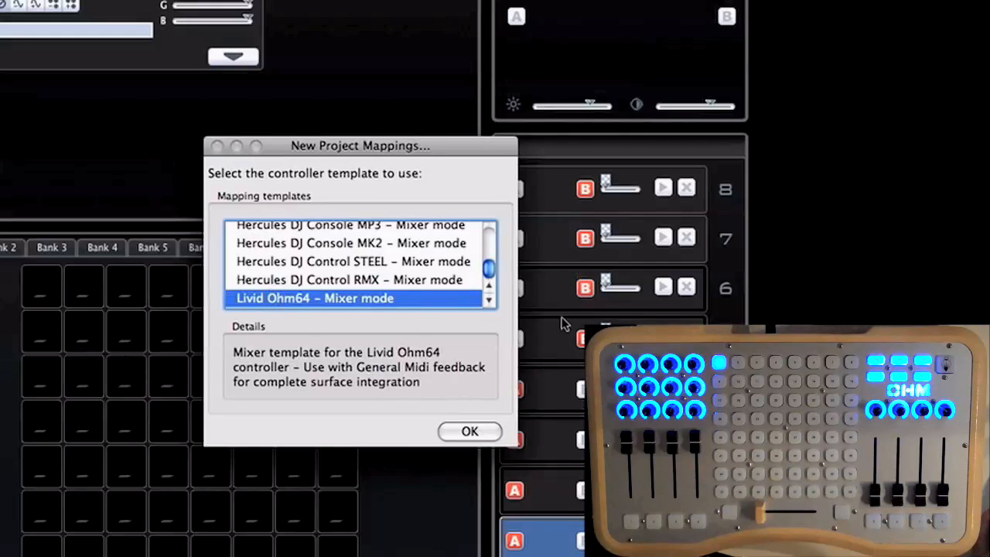
- Apply the 'Livid Ohm64 – Mixer mode' controller template to the new project's mappings
left_click(469, 432)
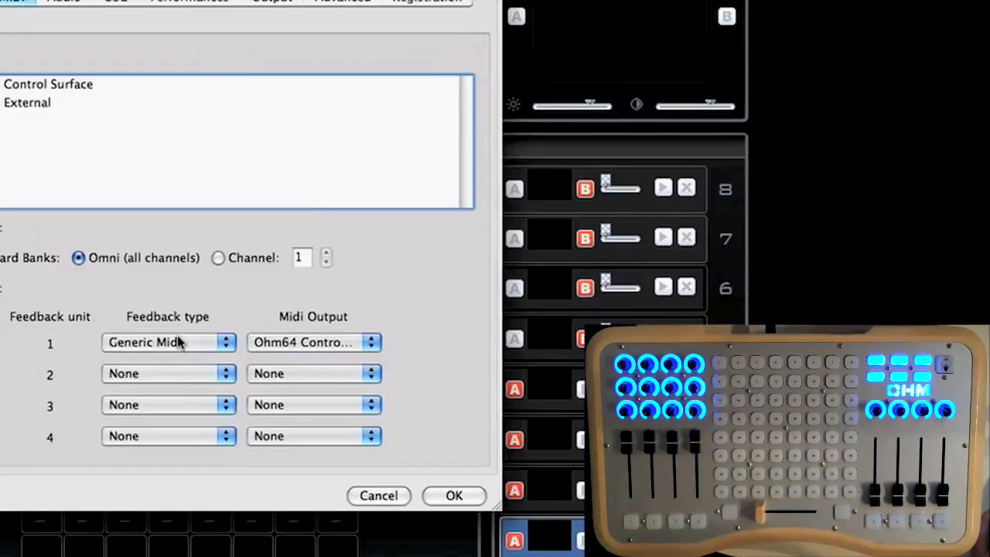
- Route feedback unit 1 as Generic Midi to the Ohm64 Control Surface output
left_click(313, 342)
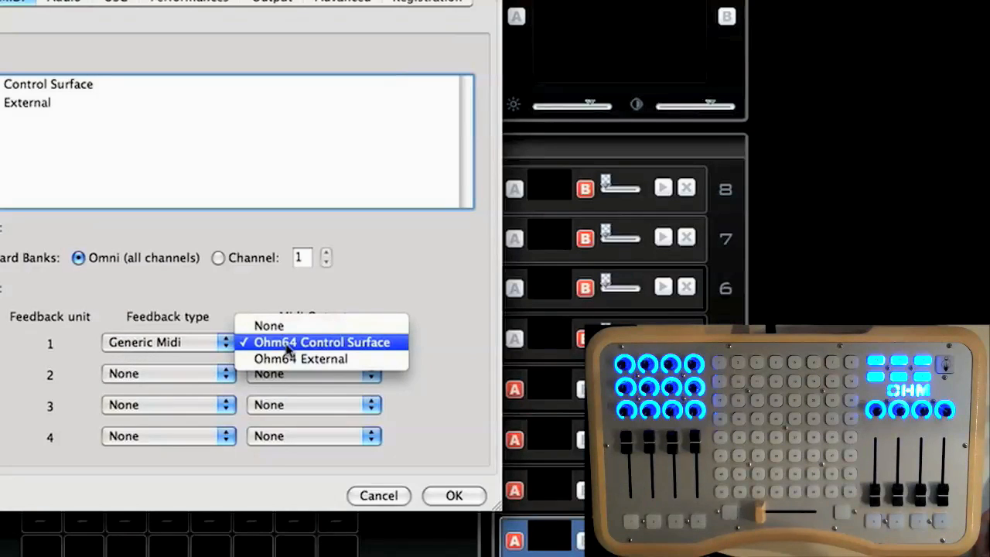
left_click(322, 342)
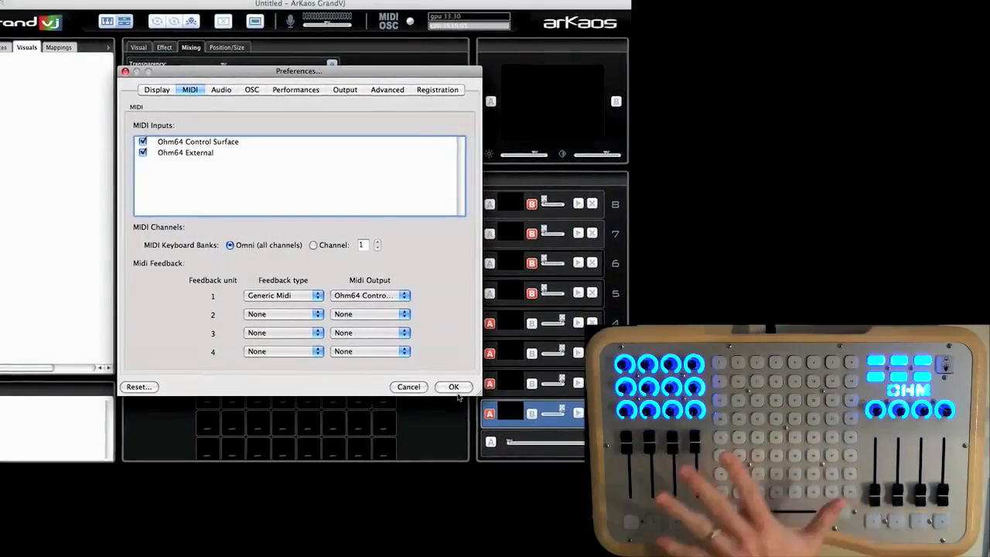
- Confirm the MIDI preferences, reopen the recent ohm64.vj project and show the Sources list
left_click(453, 387)
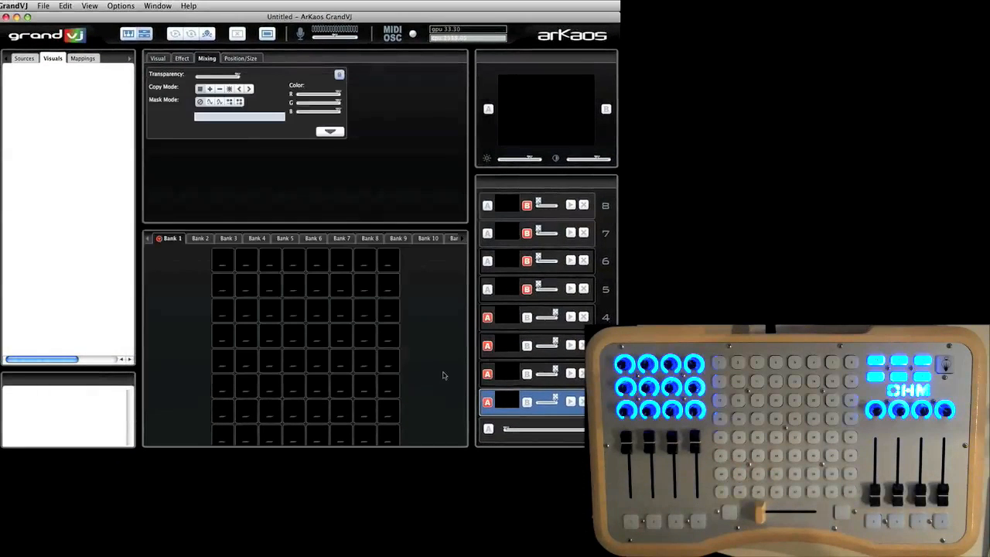
left_click(44, 6)
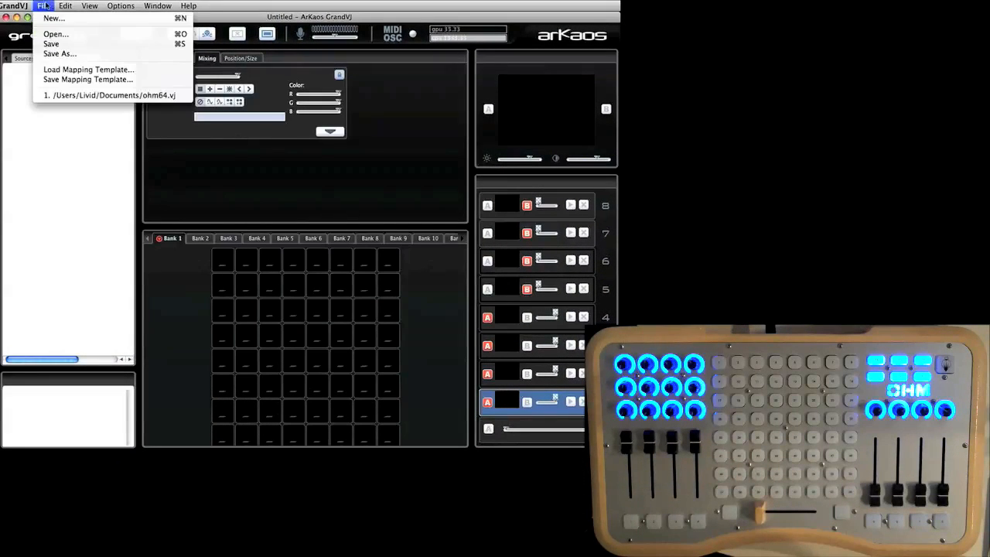
left_click(108, 96)
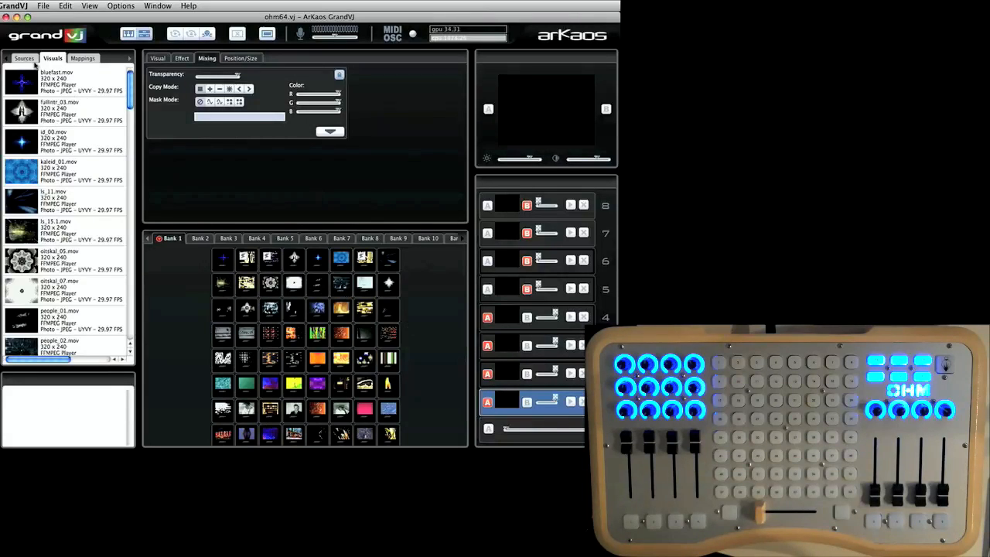
left_click(24, 59)
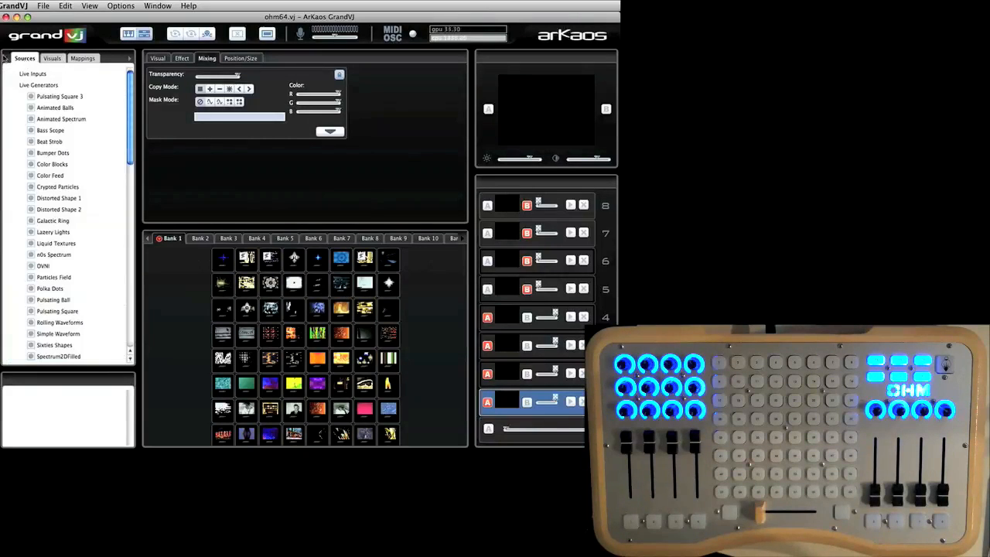
- Show the Visuals library of clip files in the left browser panel
left_click(25, 59)
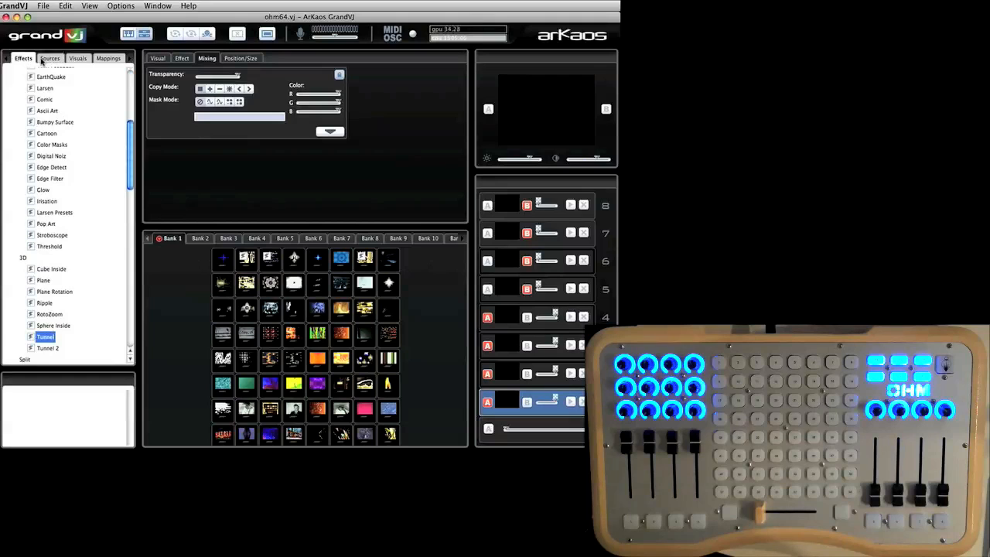
left_click(81, 59)
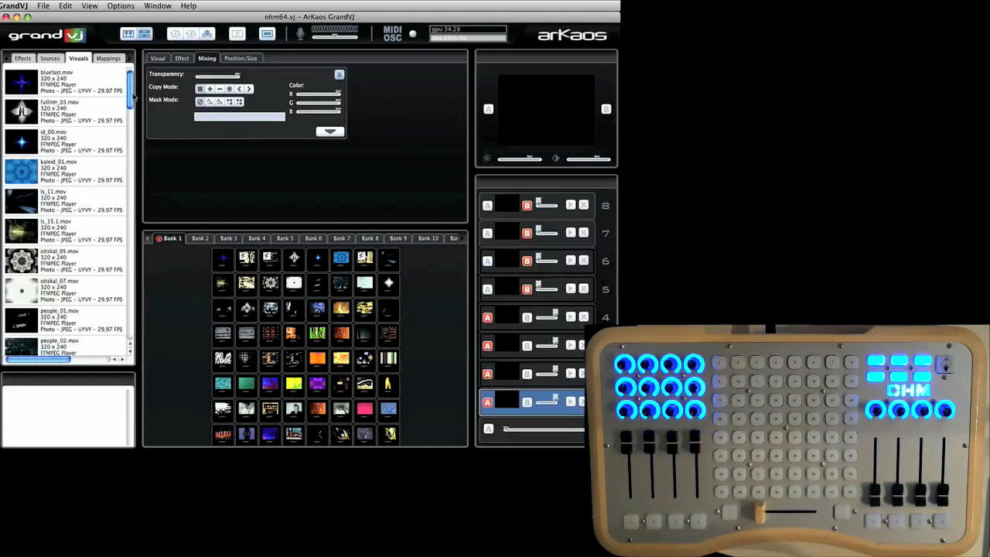
scroll("down", 3)
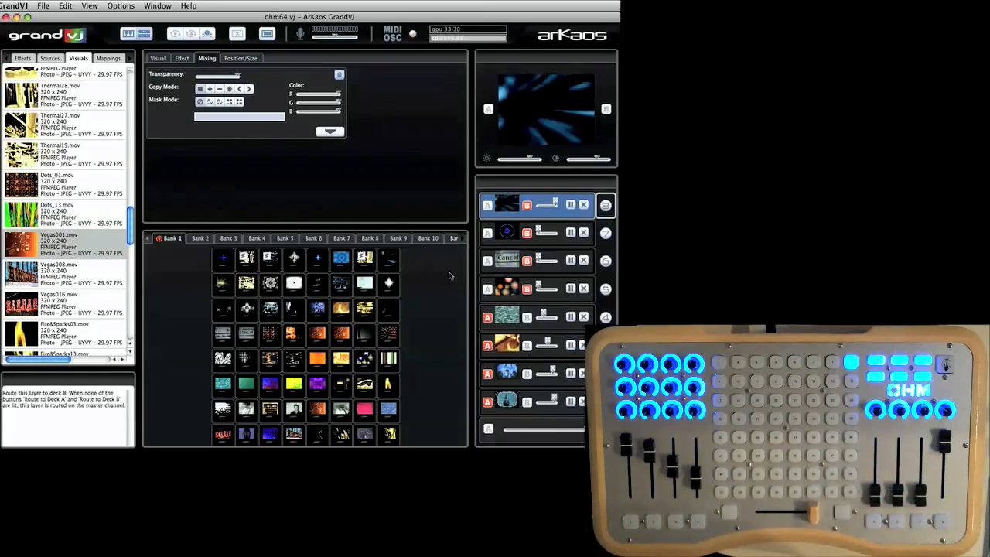
left_click(22, 58)
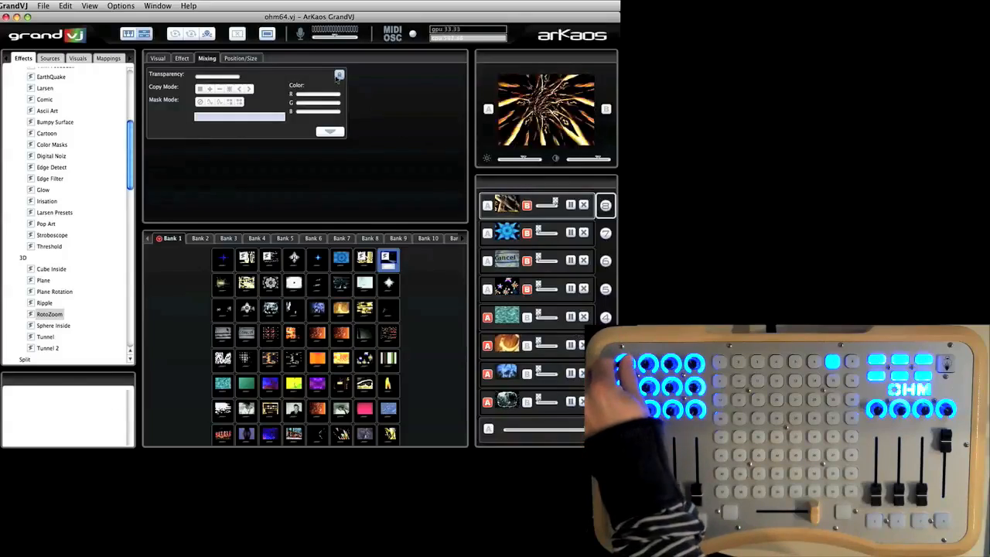
- Show the top layer's Visual playback settings, then its Position/Size settings
left_click(158, 59)
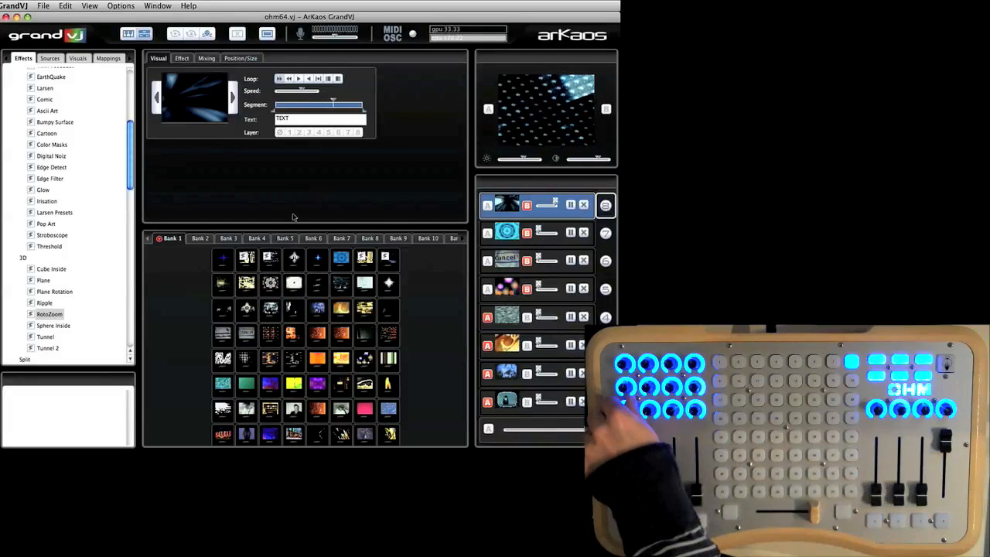
left_click(241, 59)
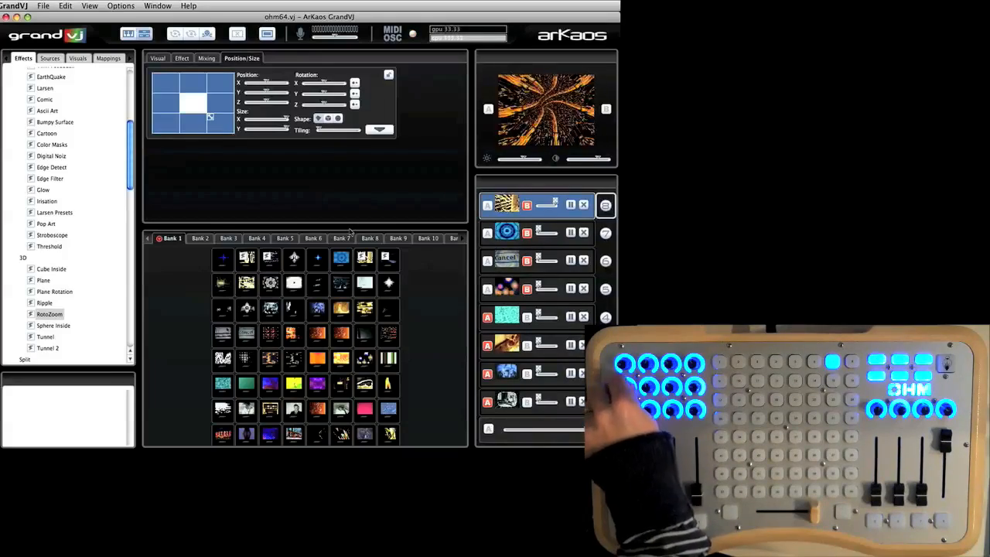
- Switch the top layer's properties to the Mixing settings
left_click(206, 59)
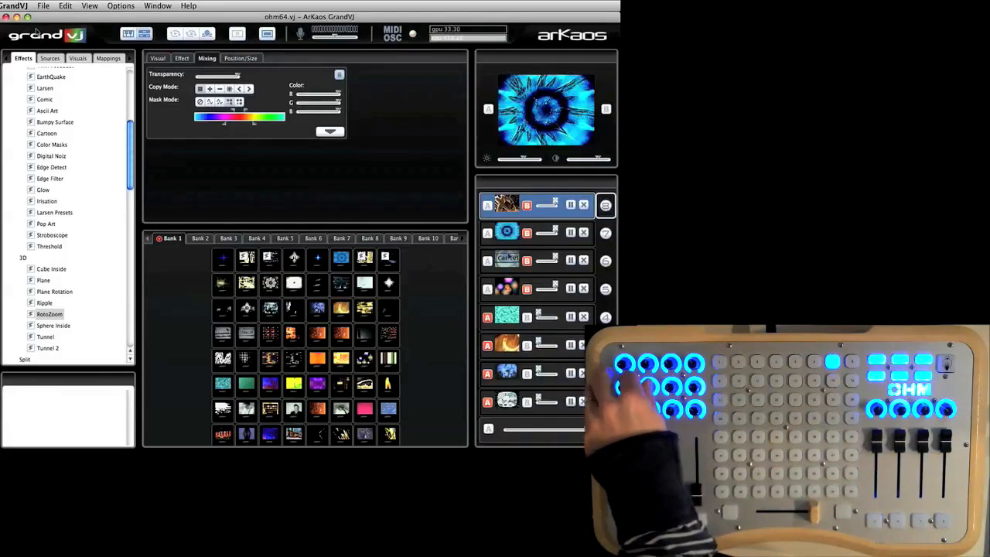
- Return to the top layer's Visual clip playback settings
left_click(158, 59)
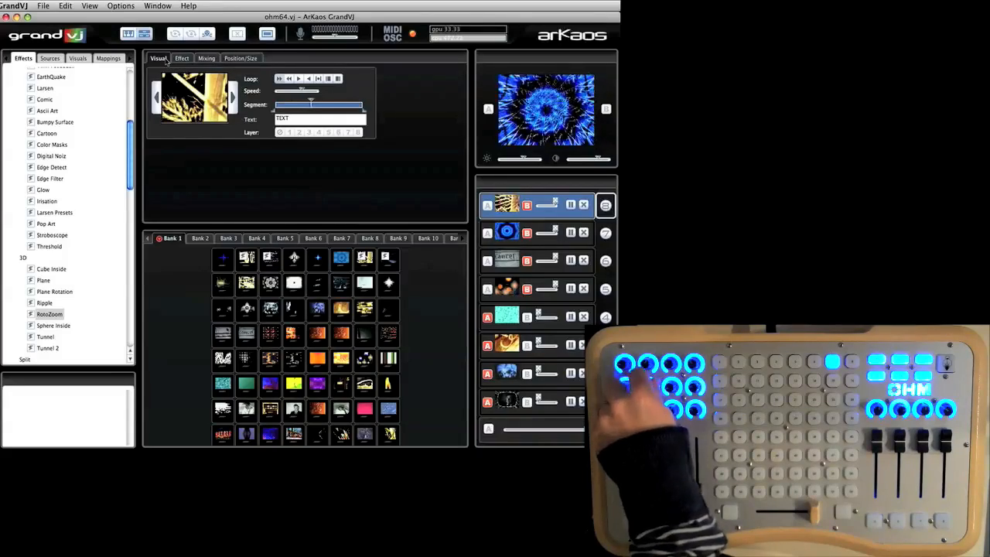